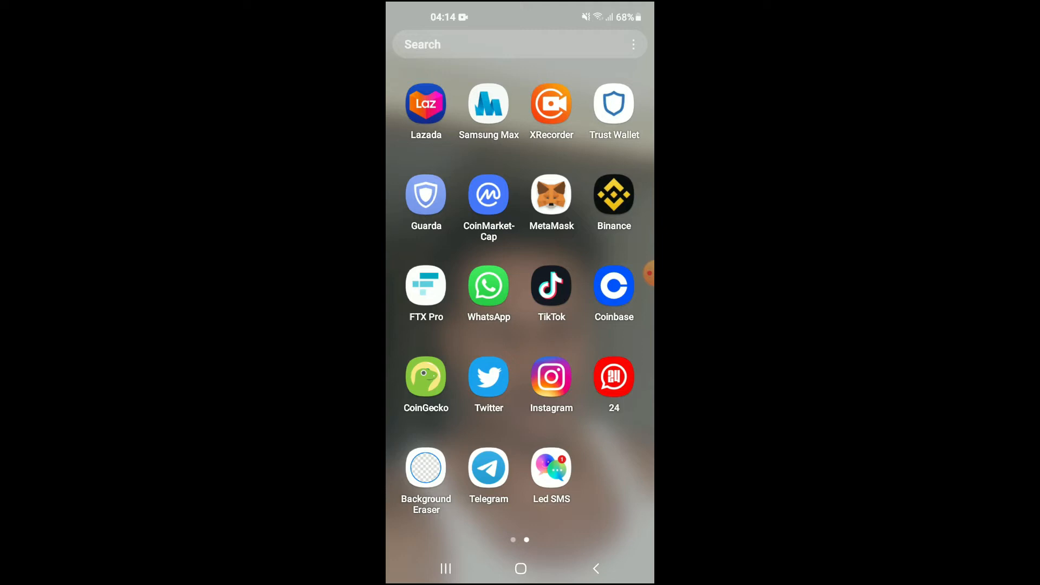
# Launch Instagram from the home screen and land on your own profile page
pyautogui.click(552, 378)
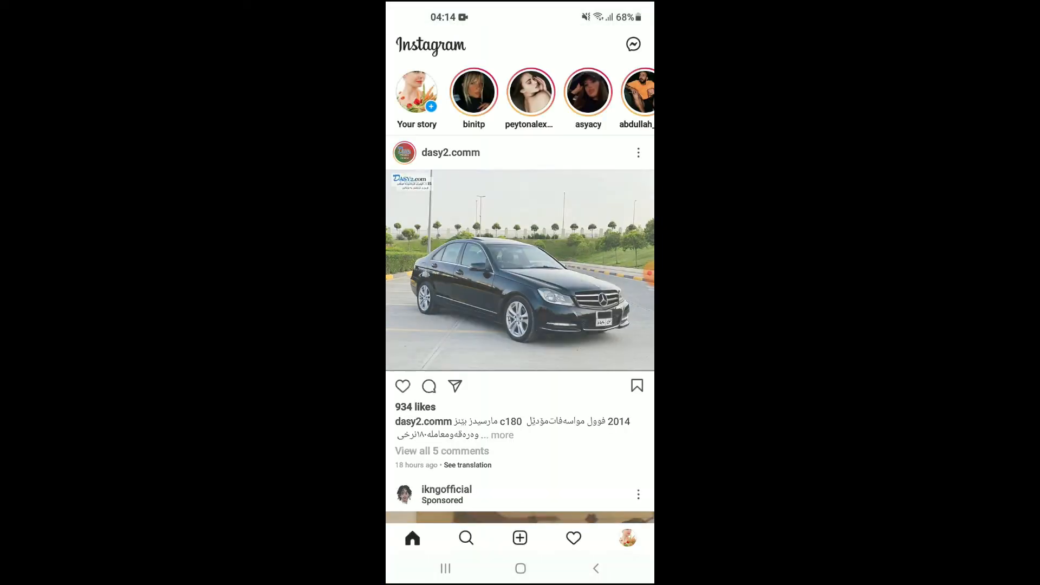
pyautogui.scroll(-3)
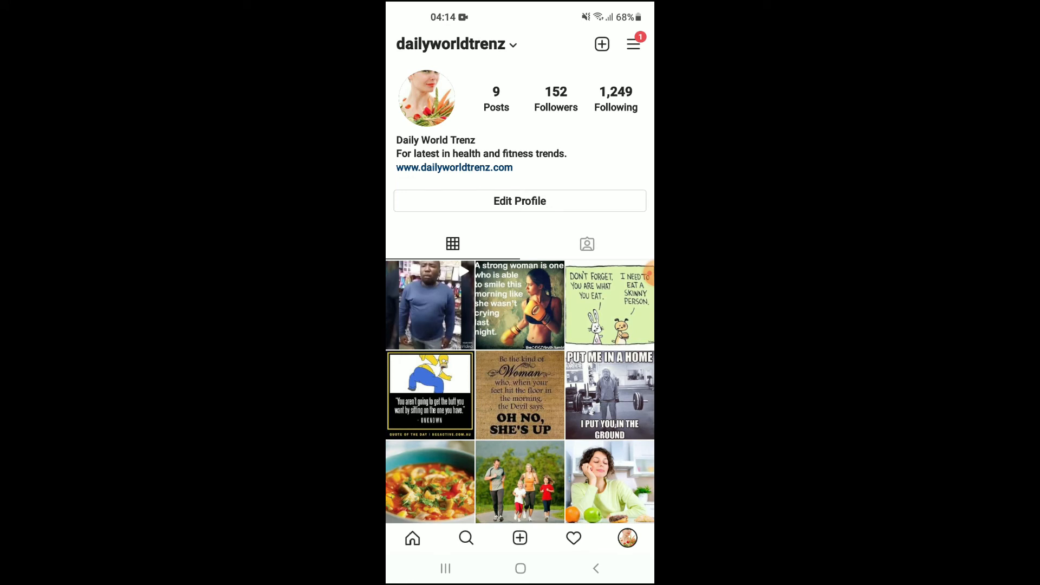
# Reach the Account settings page via the profile menu's Settings entry
pyautogui.click(634, 45)
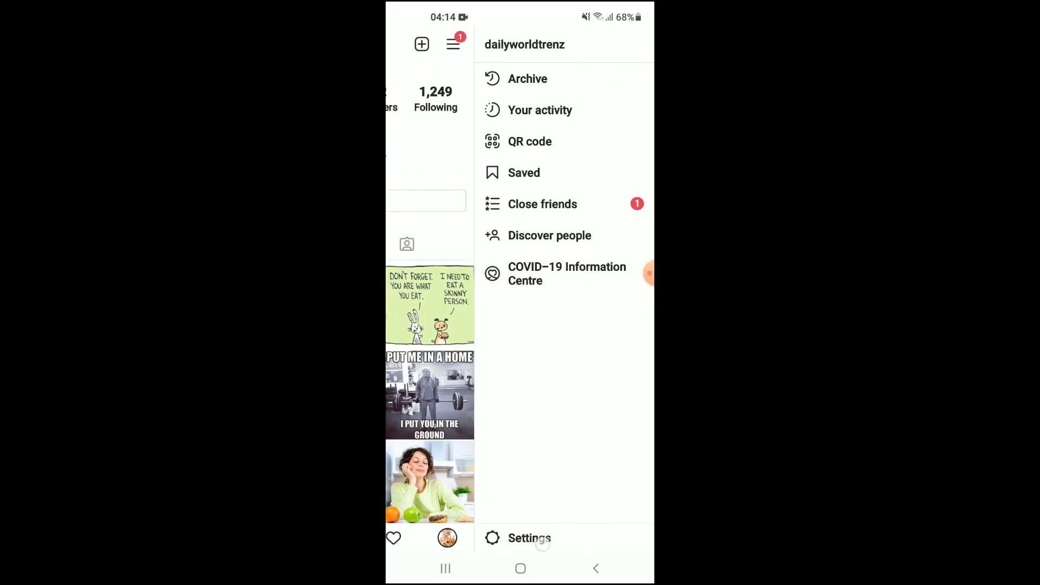
pyautogui.click(529, 539)
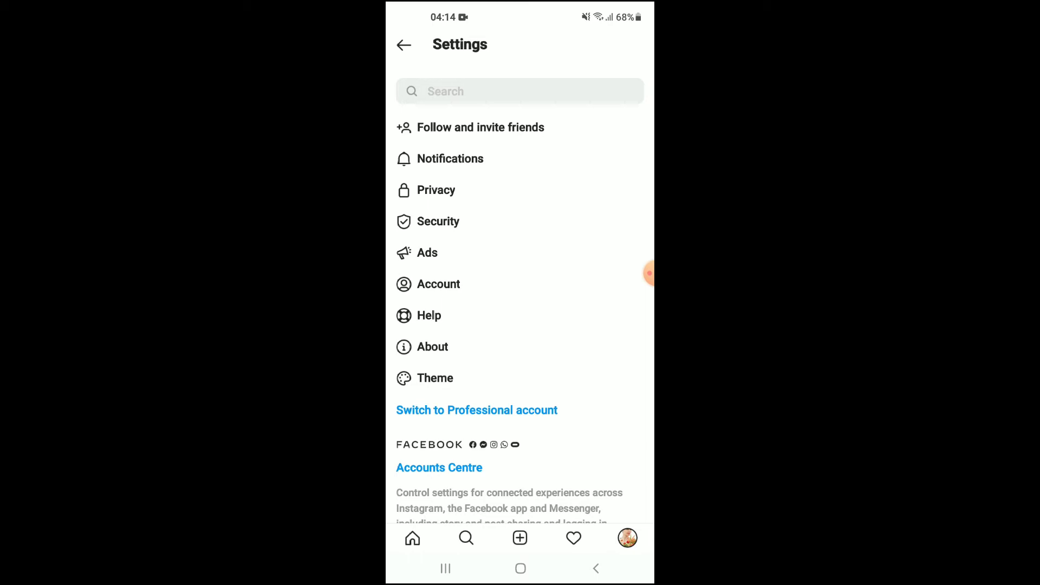
pyautogui.click(438, 285)
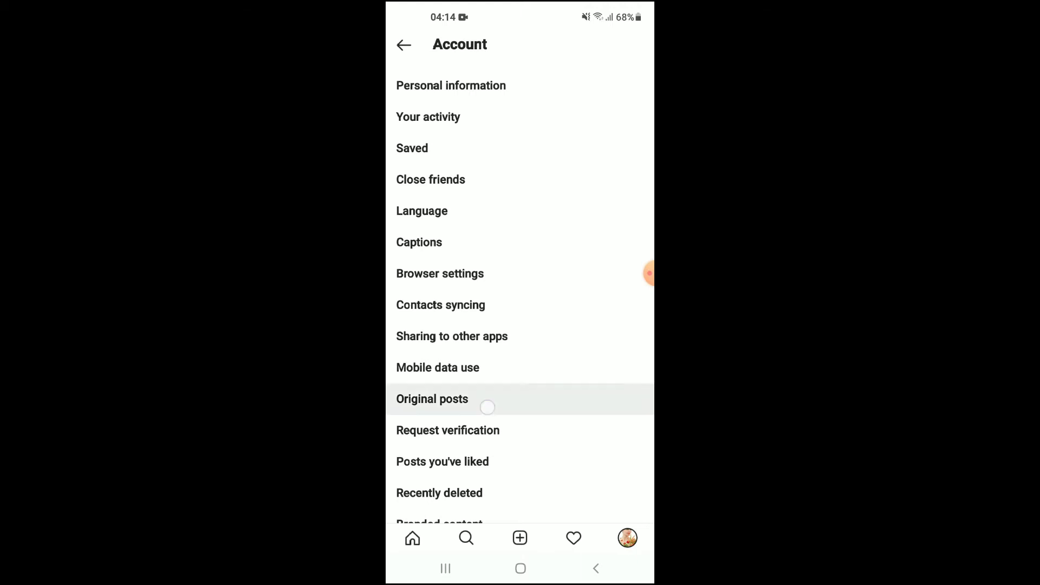
# Switch off Save original posts, Save posted photos and Save posted videos, then return to the profile
pyautogui.click(432, 399)
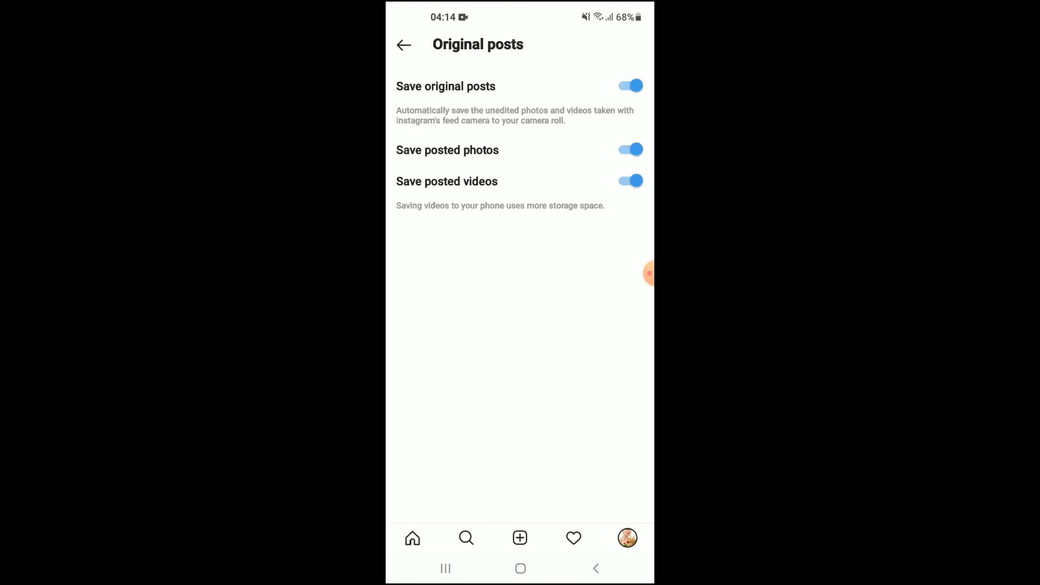
pyautogui.click(629, 86)
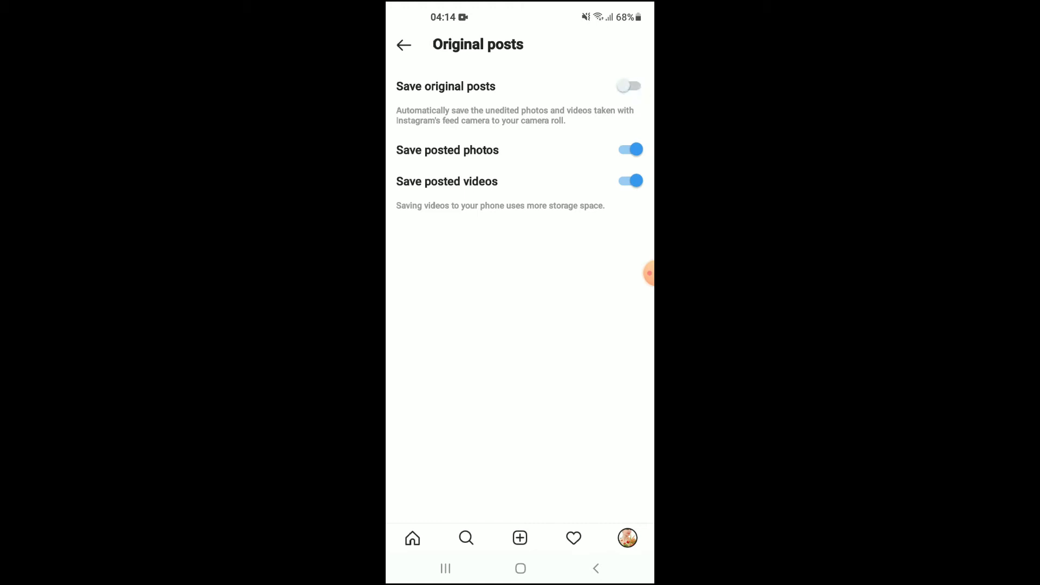
pyautogui.click(630, 149)
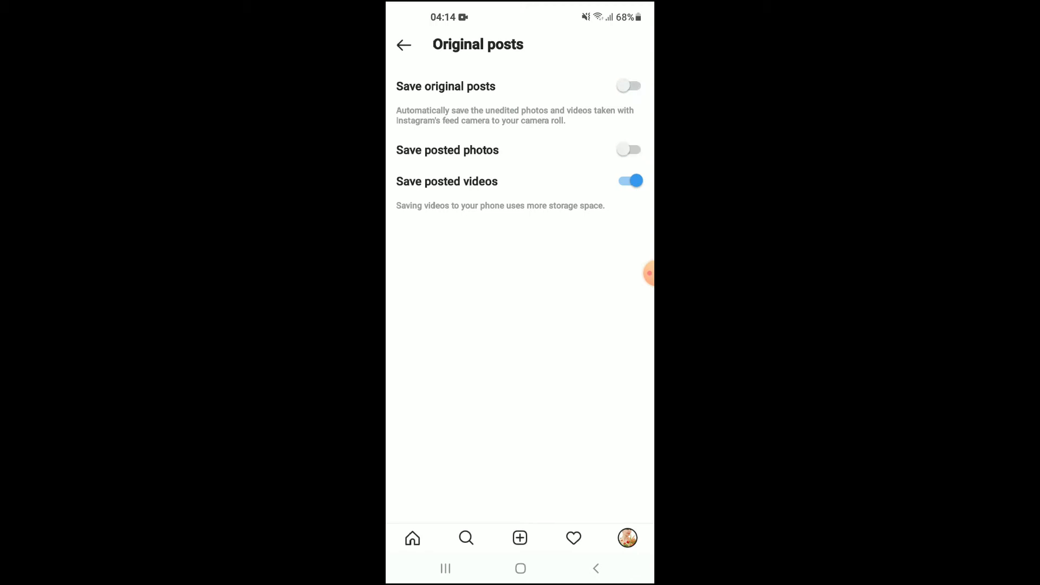
pyautogui.click(628, 181)
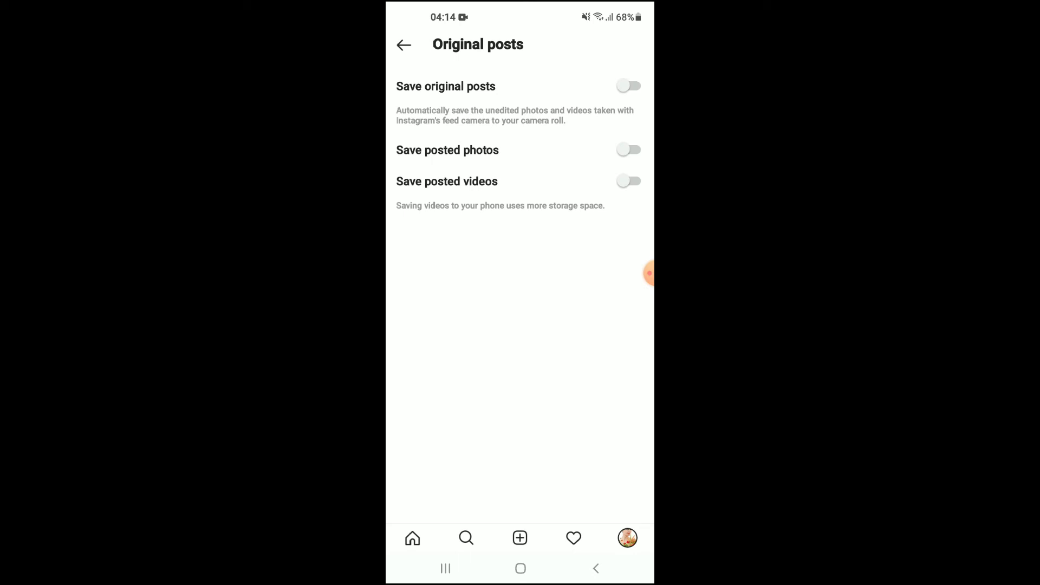
pyautogui.click(404, 44)
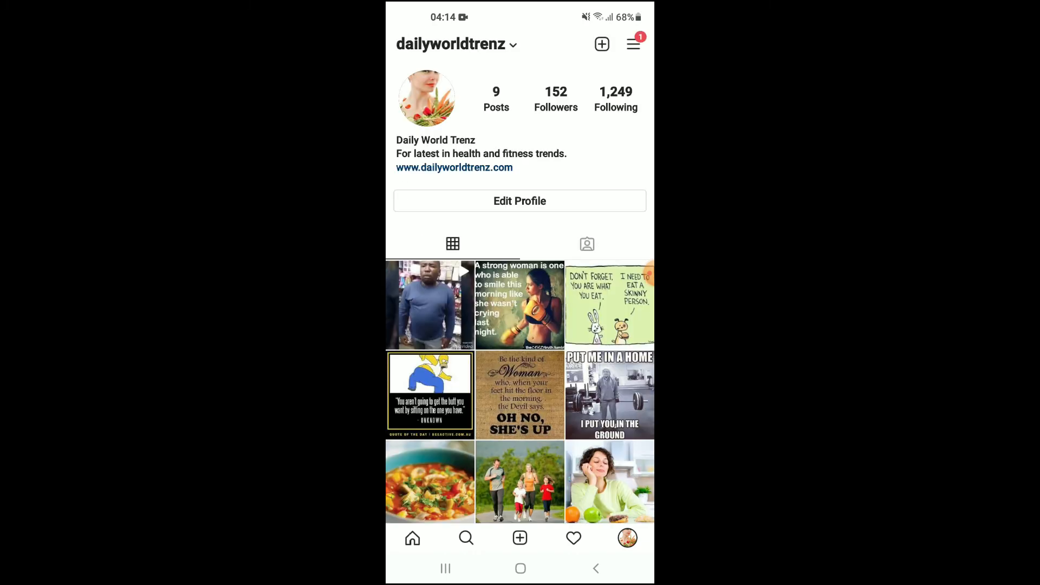
# Reopen Settings > Account > Original posts and confirm all three saving toggles remain off
pyautogui.click(633, 44)
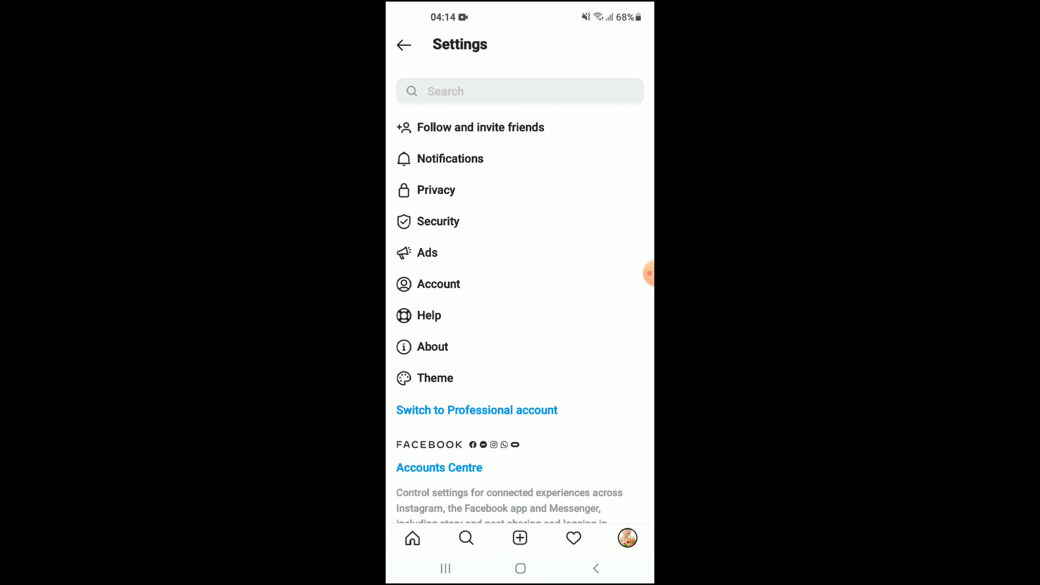
pyautogui.click(439, 284)
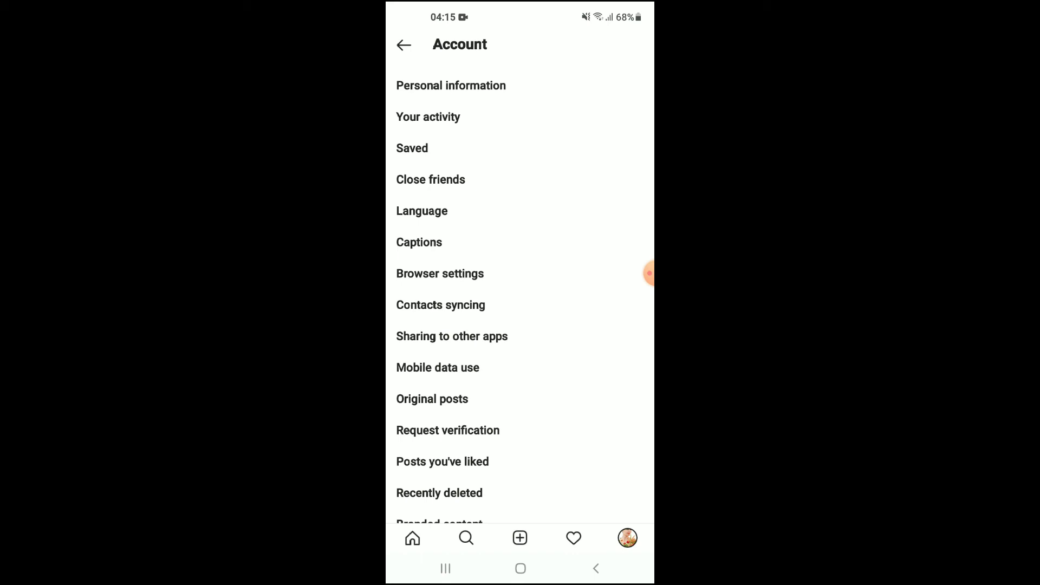
pyautogui.click(432, 398)
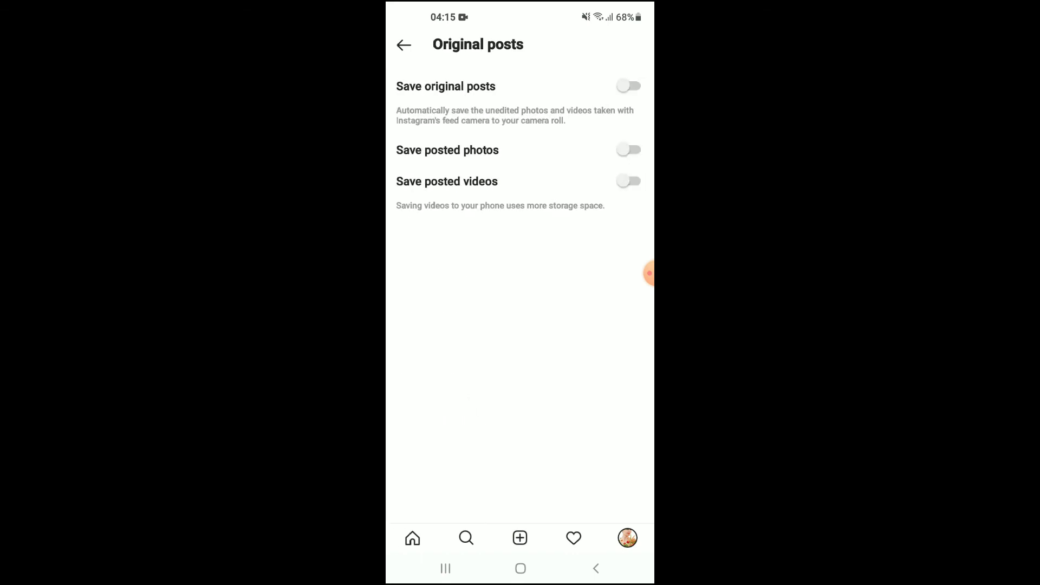